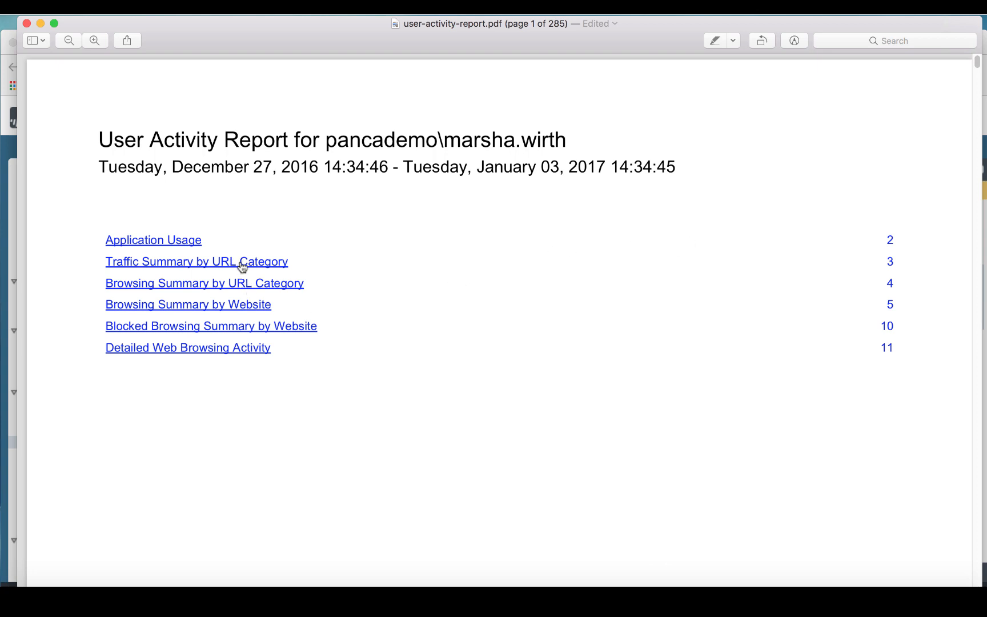
Jump to Traffic Summary by URL Category and page down to the Browsing Summary by Website table
left_click(196, 262)
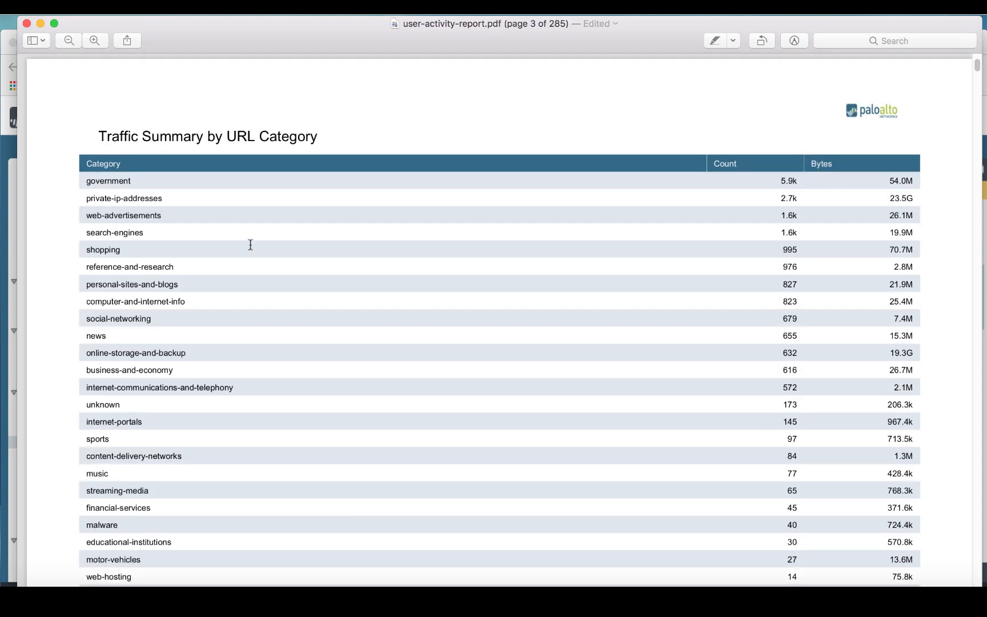
mouse_move(246, 256)
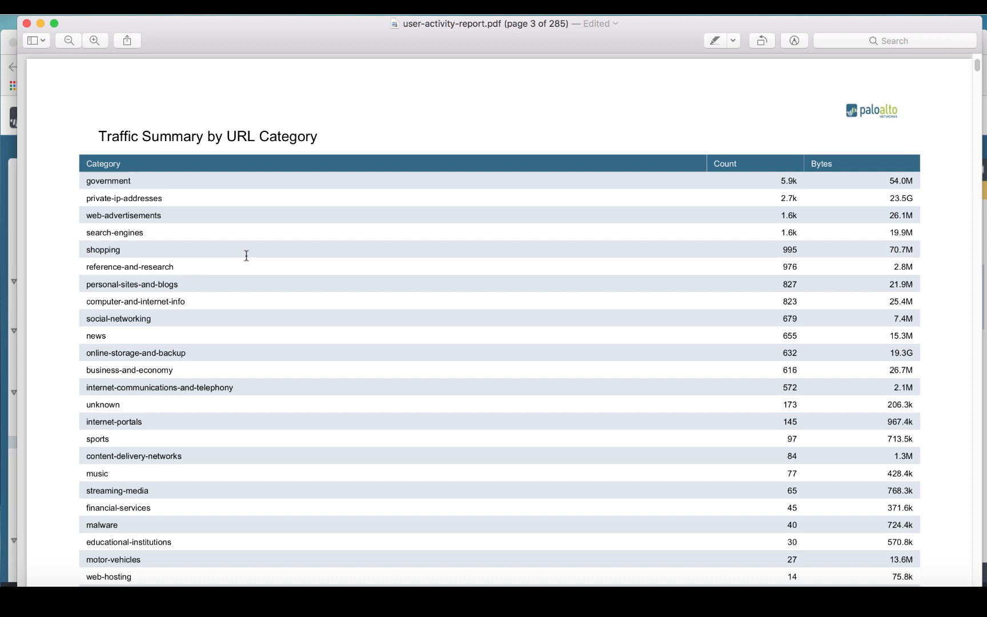
mouse_move(242, 239)
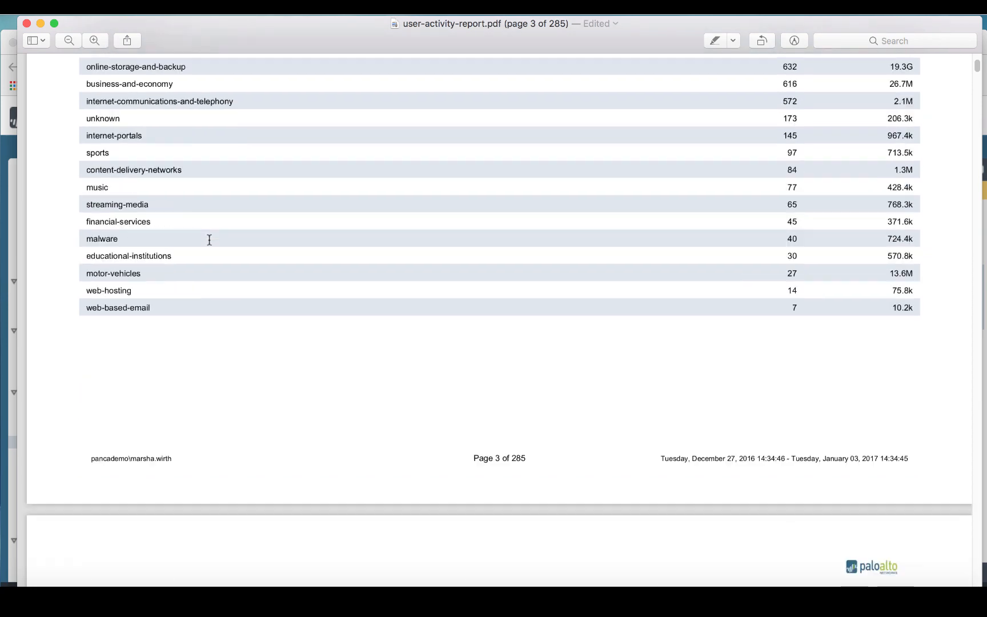
scroll("down", 3)
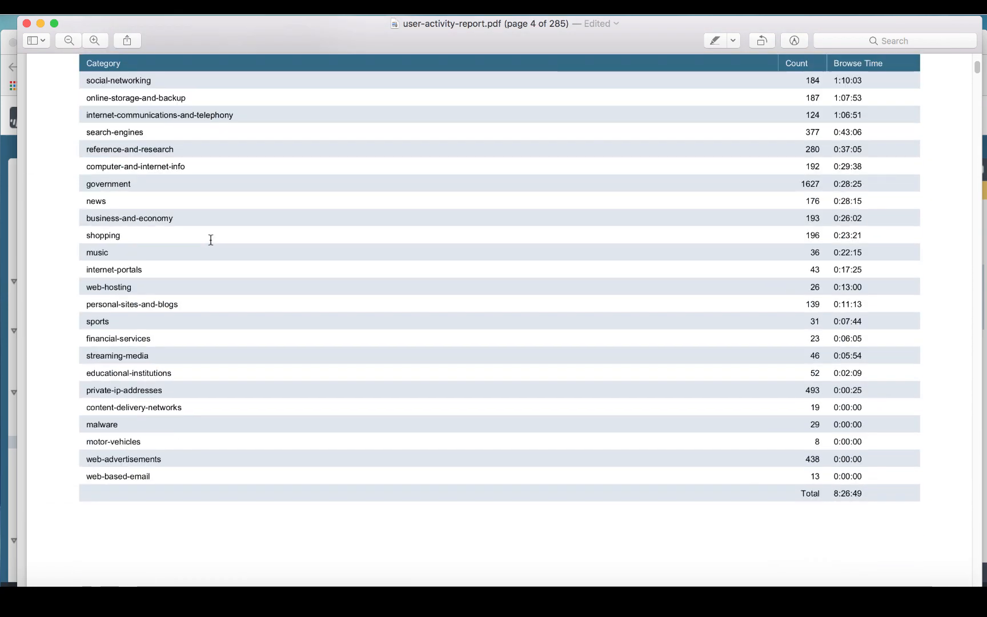
scroll("down", 3)
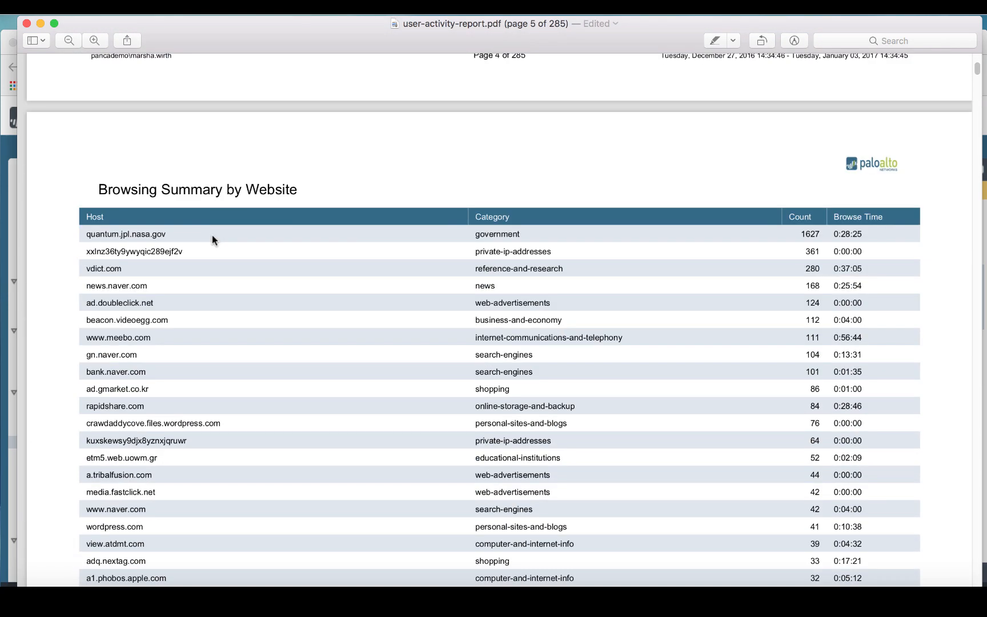
scroll("down", 3)
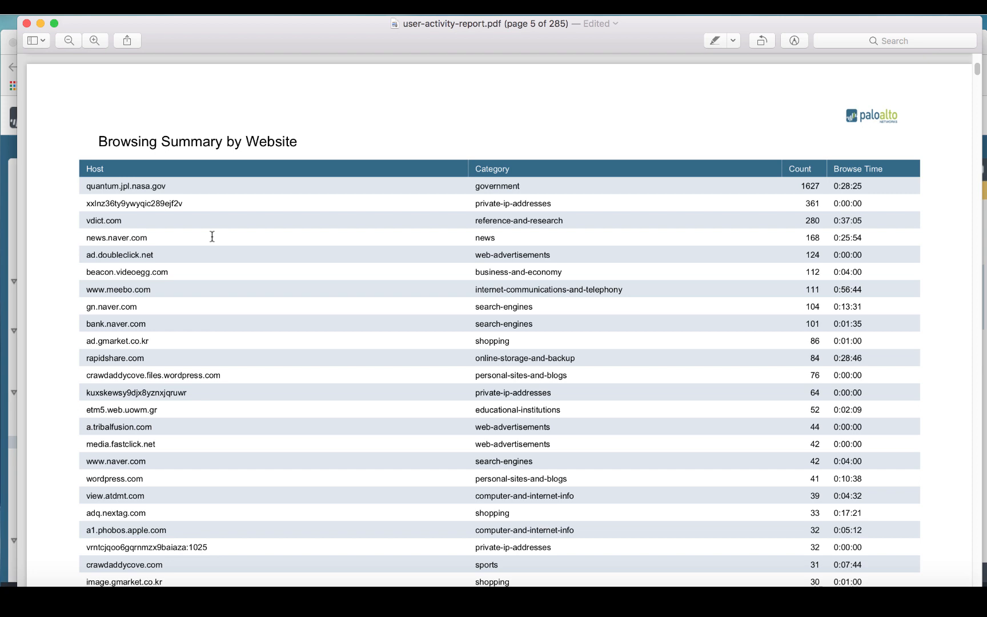
mouse_move(52, 154)
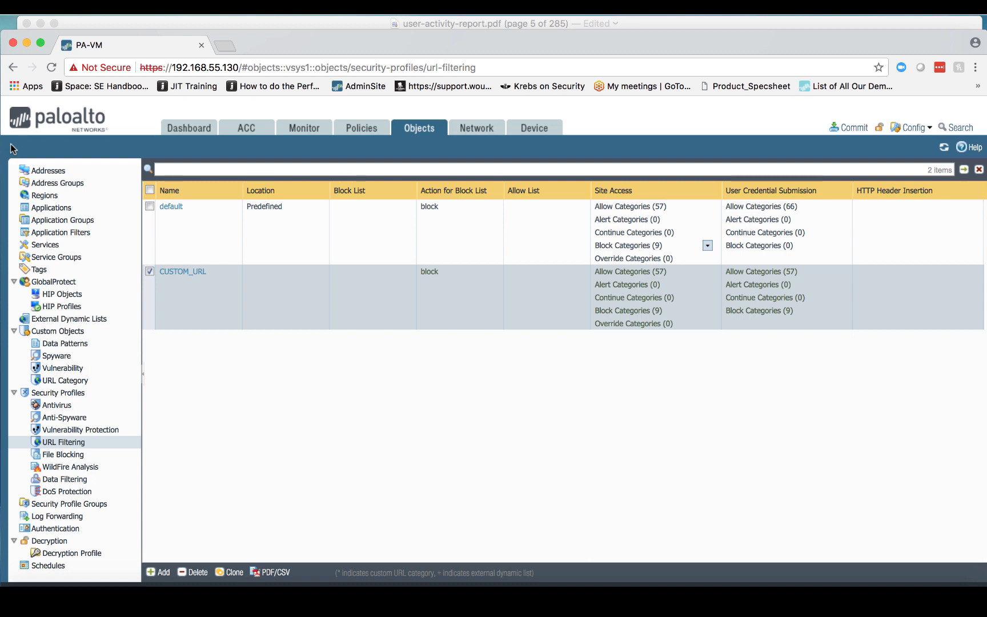
mouse_move(205, 275)
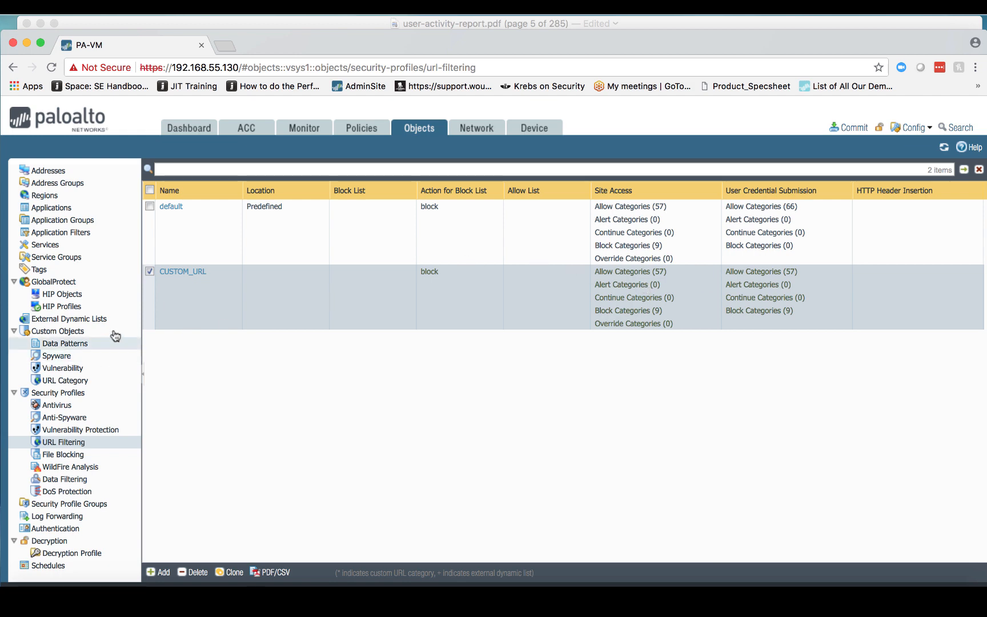
Bring up the CUSTOM_URL URL Filtering profile for editing
left_click(183, 271)
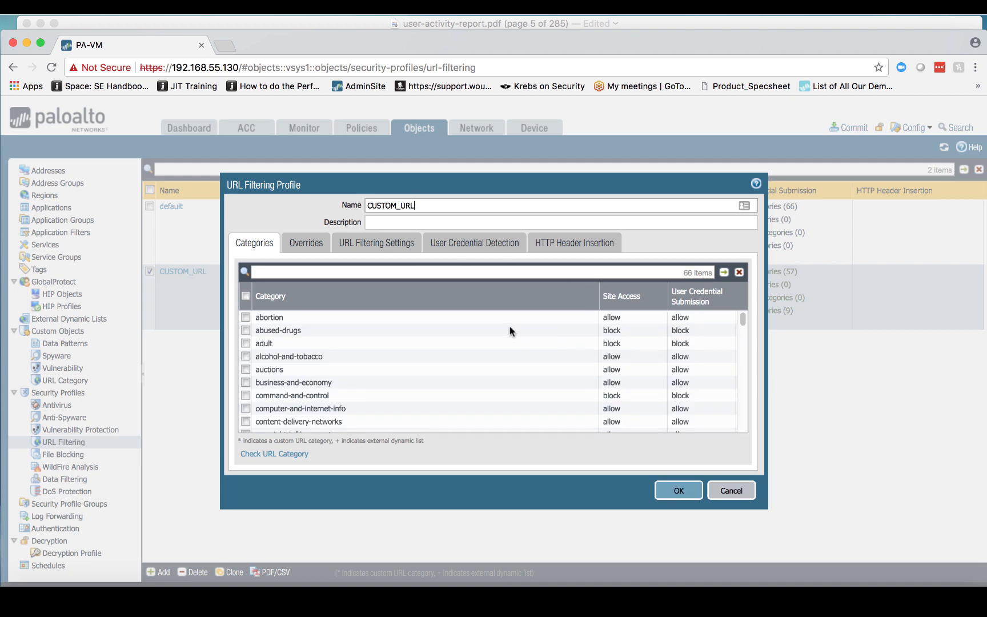
mouse_move(637, 324)
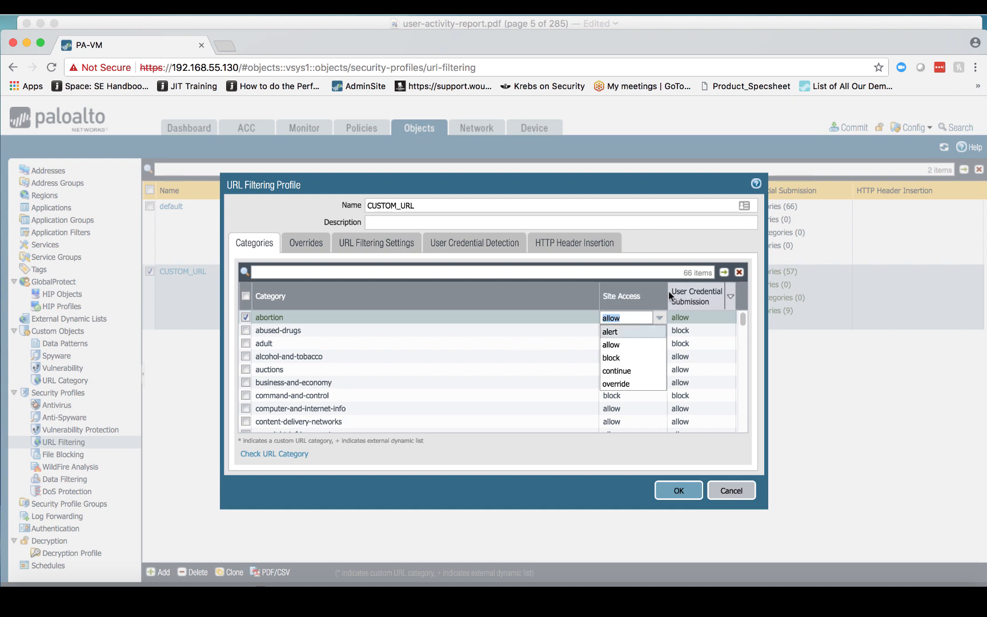
left_click(662, 296)
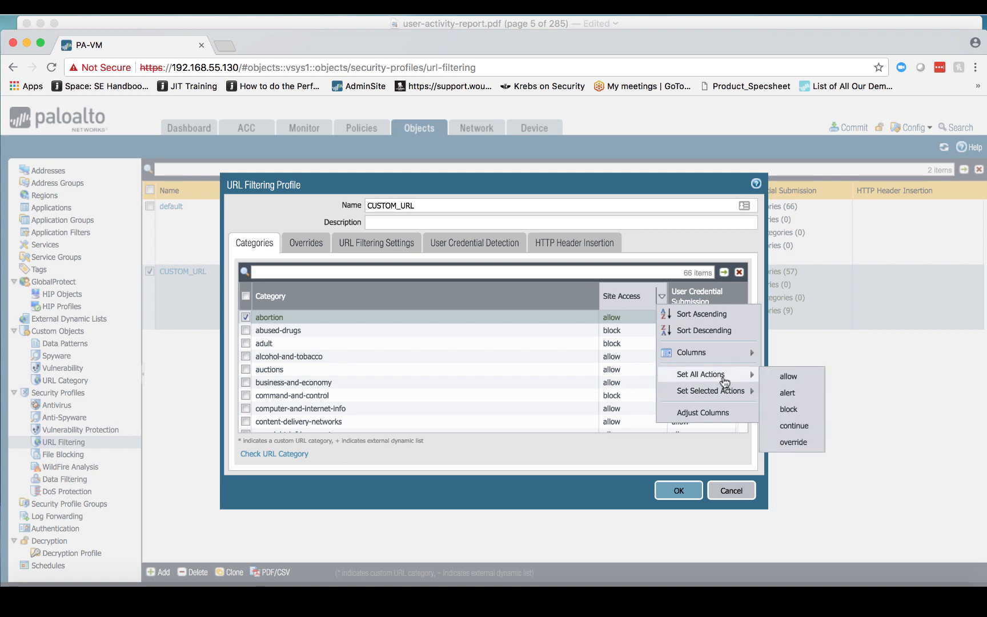
mouse_move(787, 392)
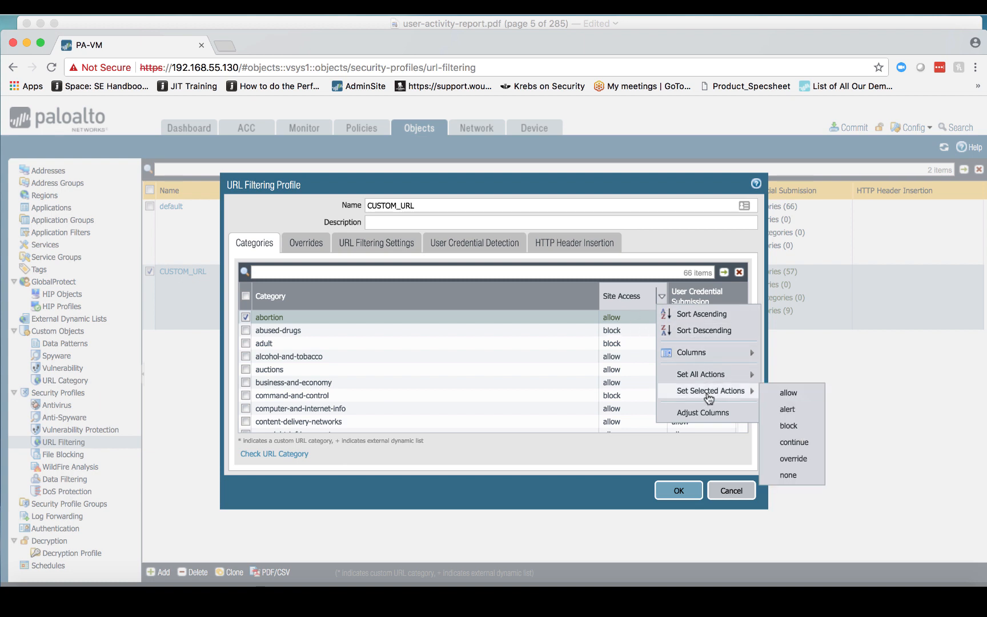
mouse_move(257, 348)
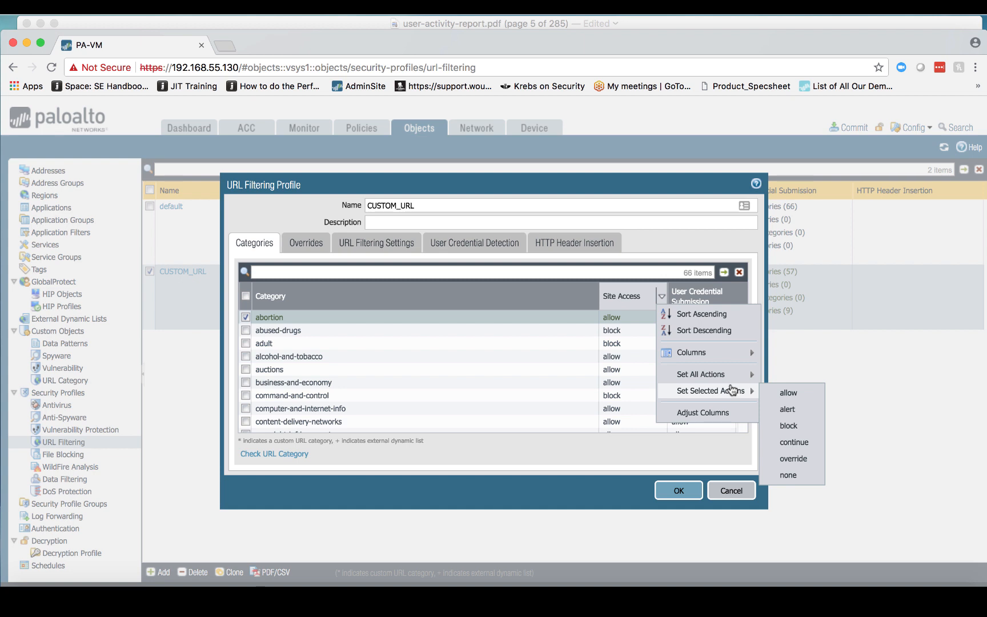
mouse_move(730, 390)
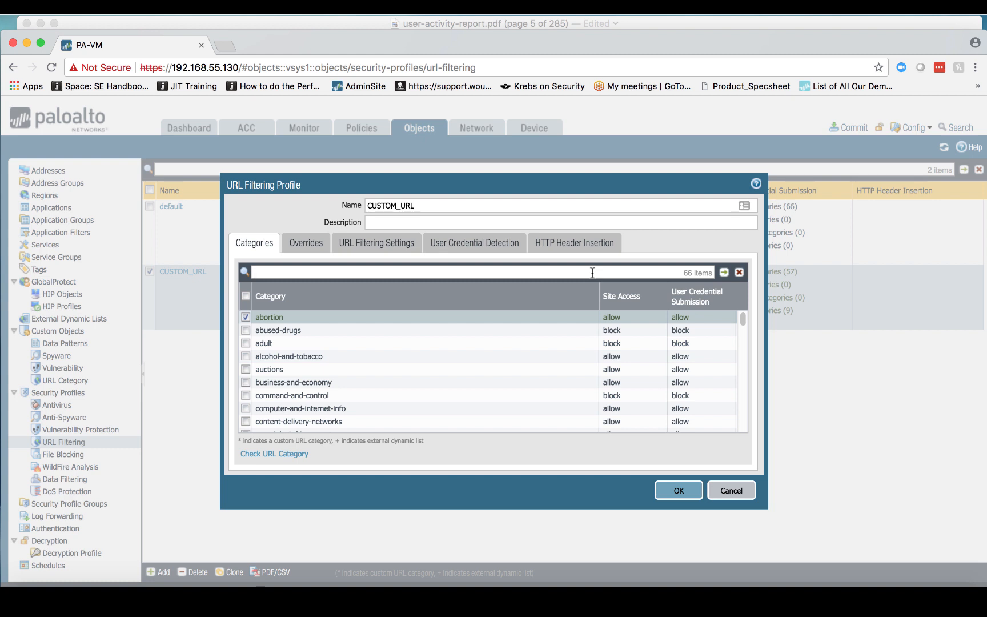
Filter categories by 'AL' and bulk-set site access and credential submission actions to alert
type("AL")
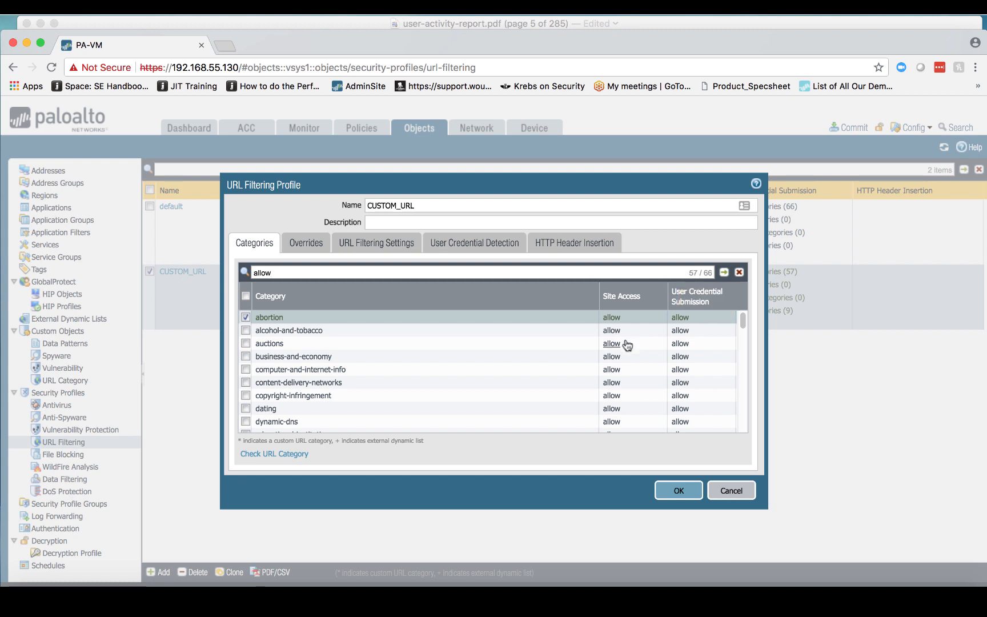
mouse_move(611, 331)
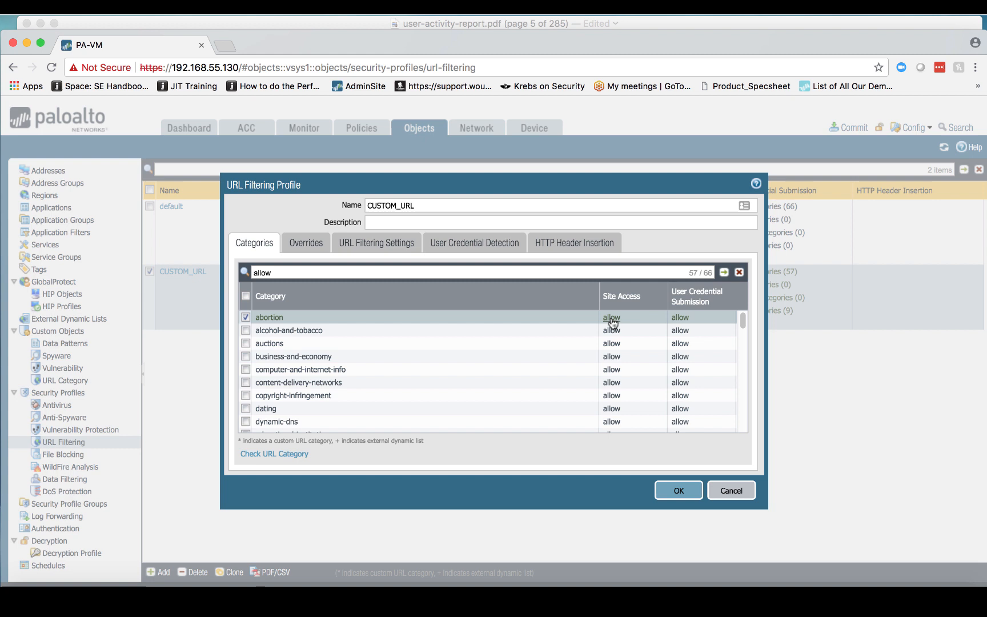
mouse_move(645, 311)
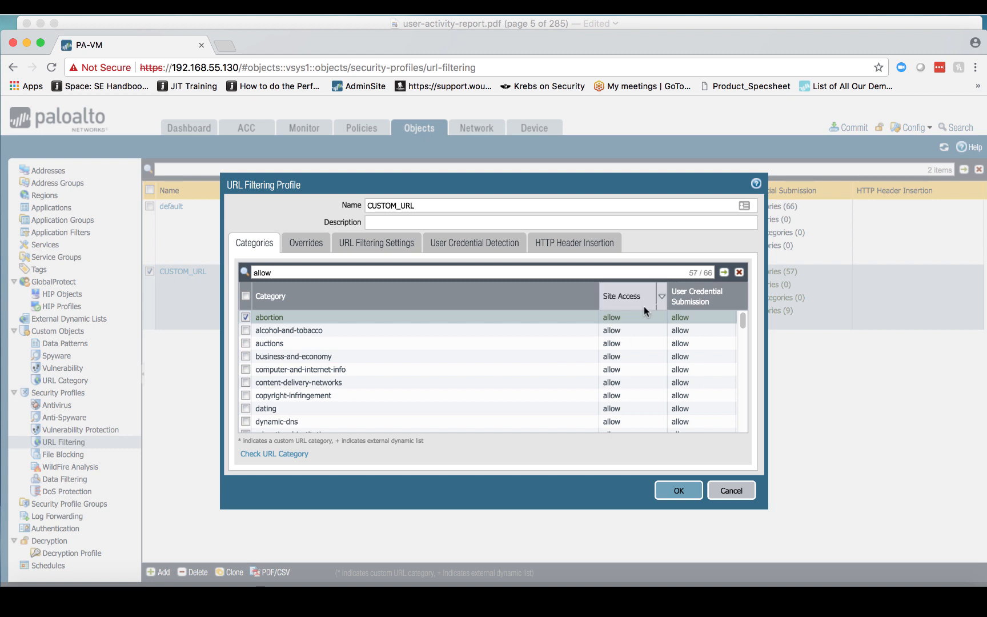
left_click(661, 296)
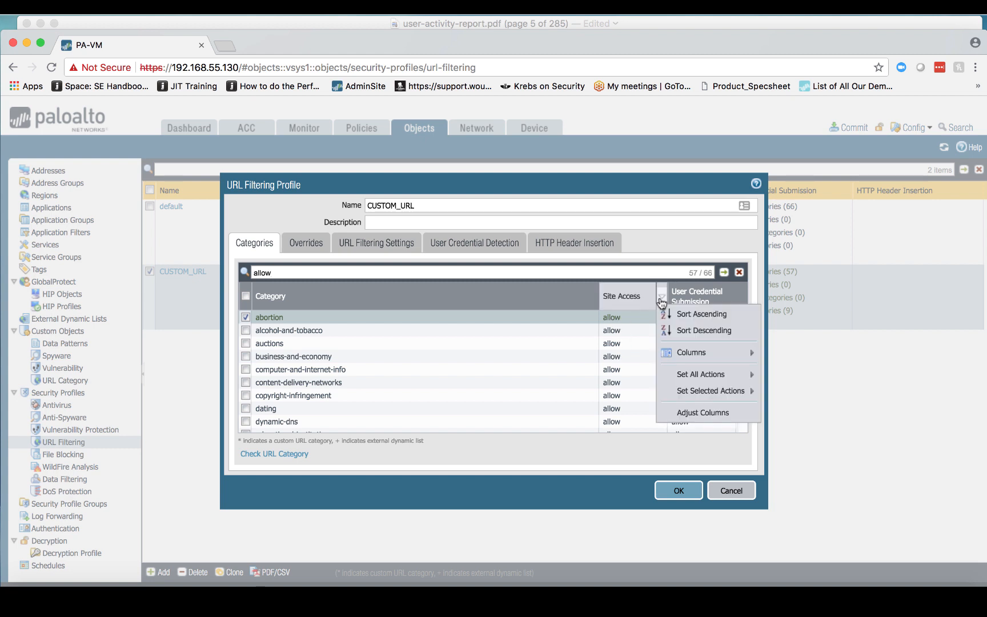
mouse_move(700, 374)
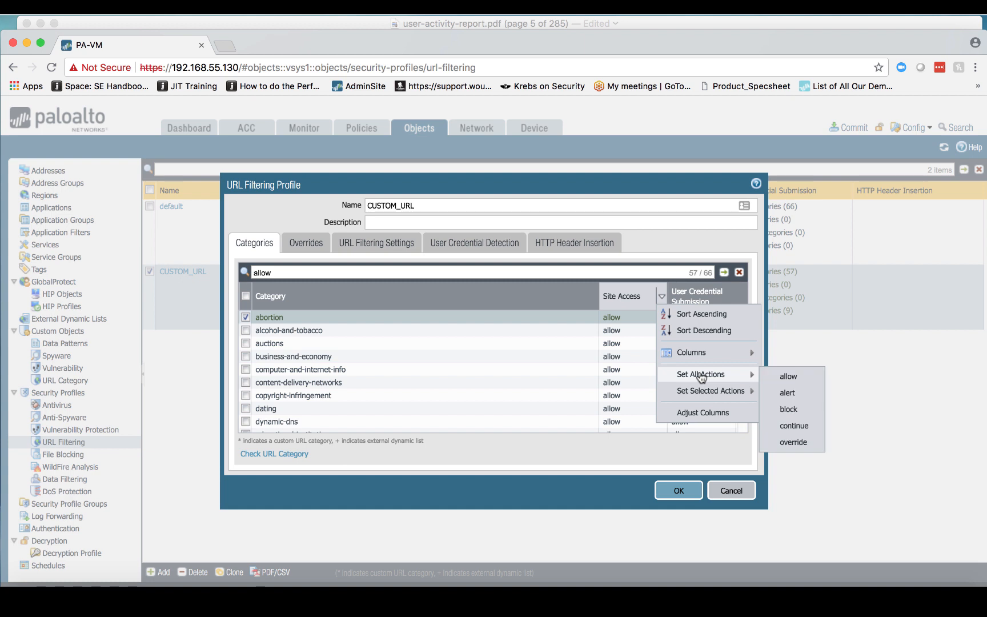
mouse_move(703, 377)
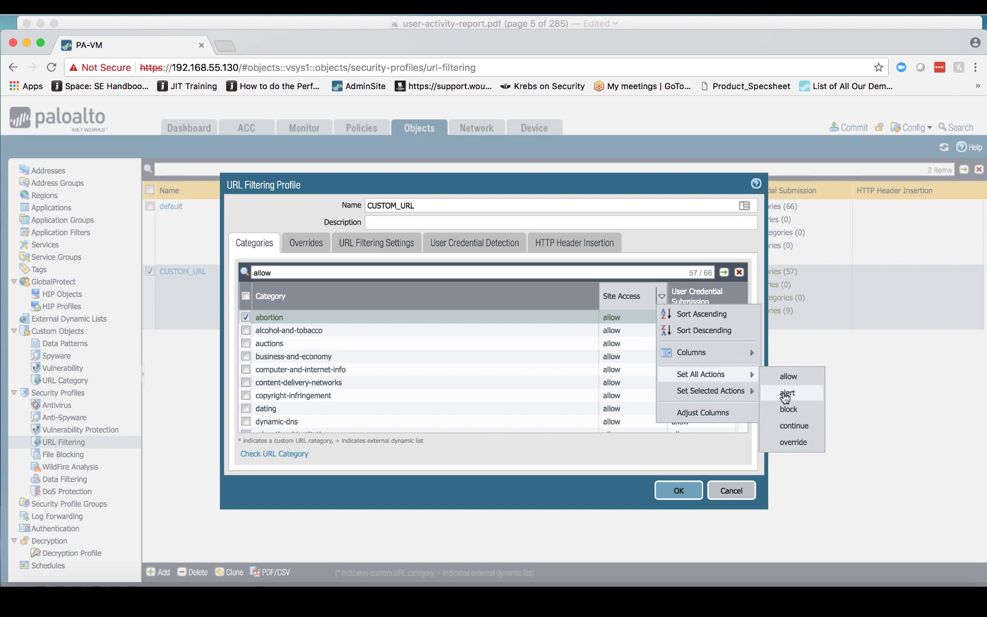
left_click(787, 393)
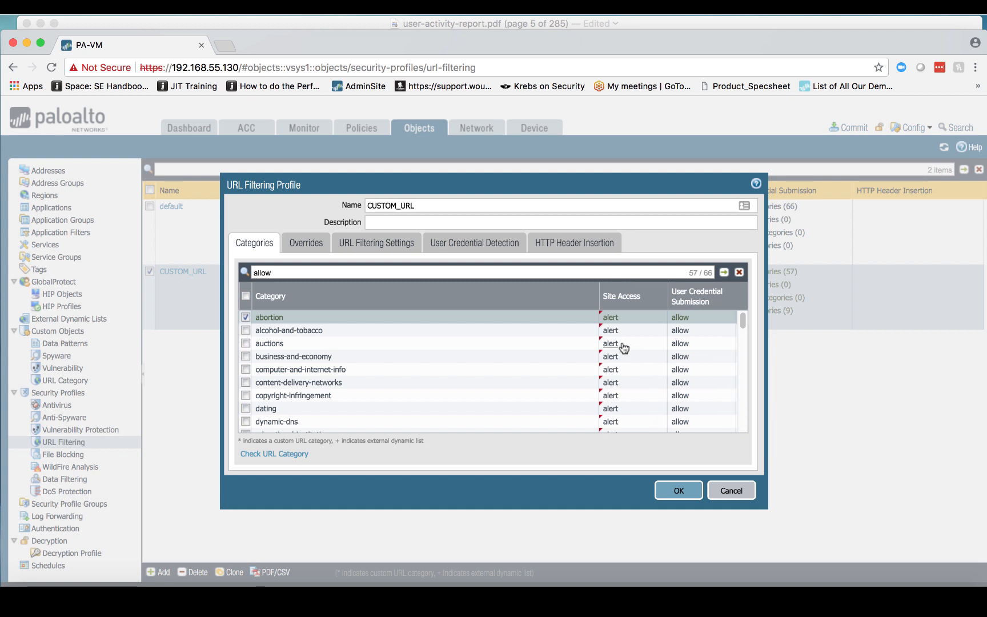
mouse_move(637, 414)
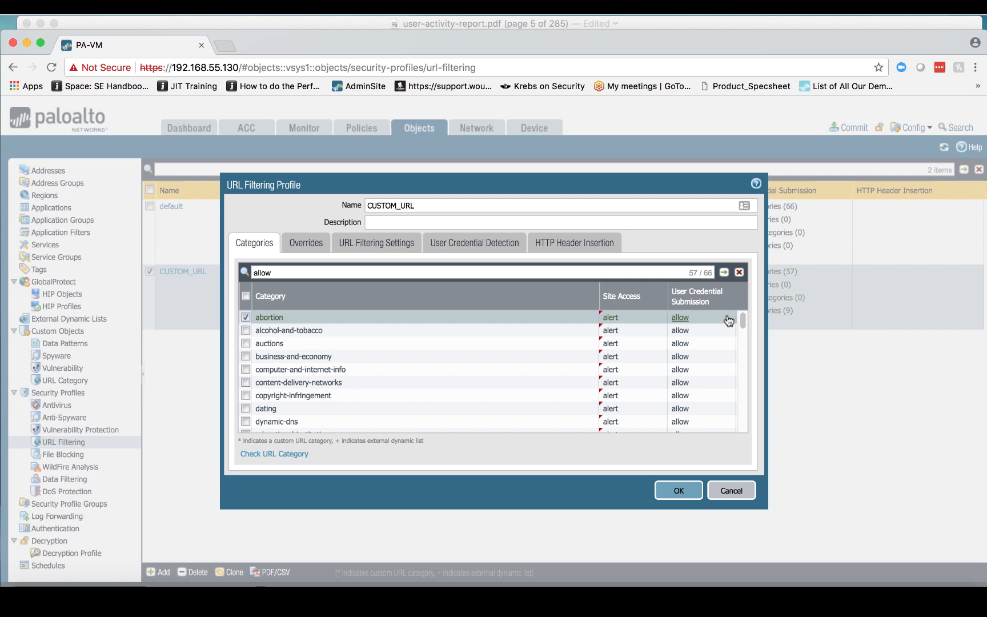
left_click(731, 298)
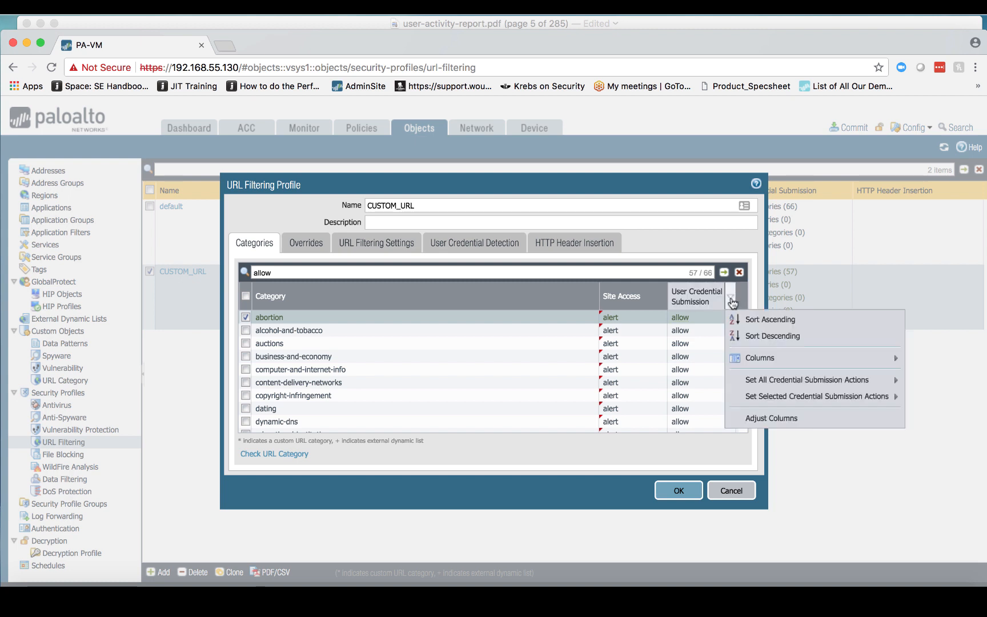
mouse_move(807, 379)
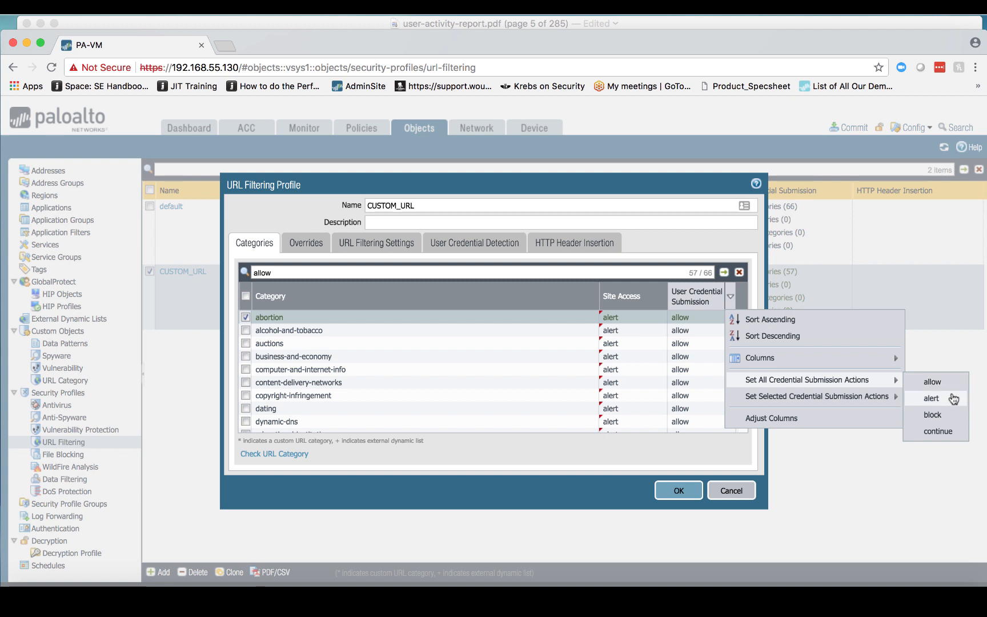
left_click(932, 398)
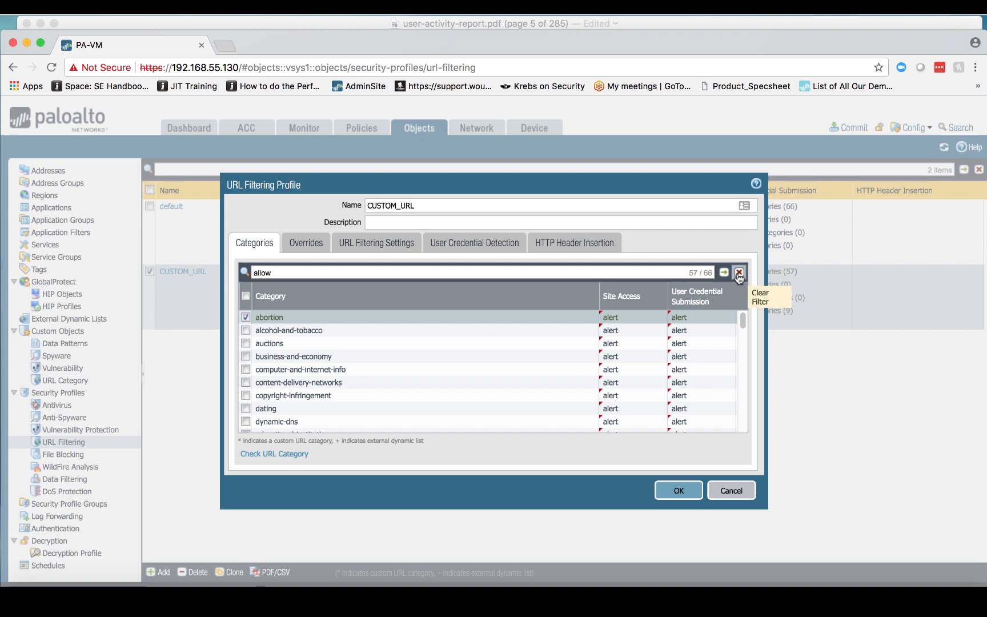
Clear the category filter so all CUSTOM_URL categories are listed again
left_click(740, 272)
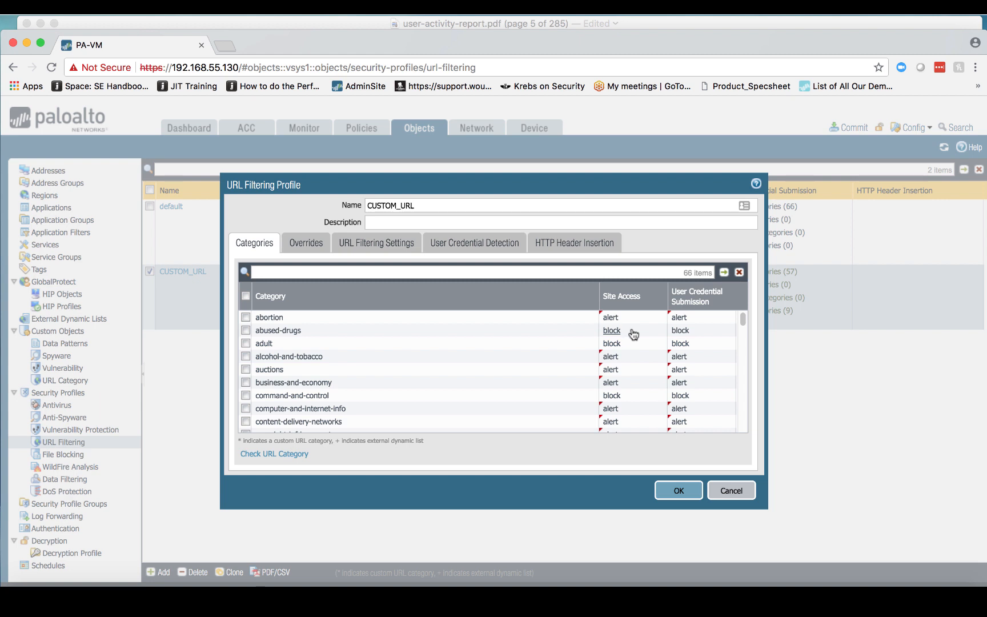
mouse_move(611, 342)
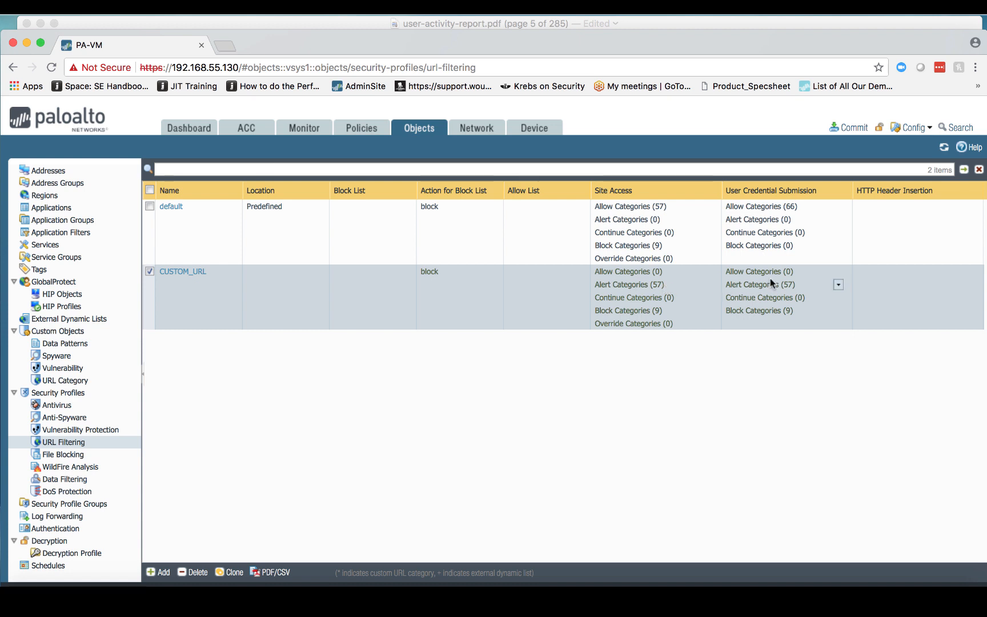
mouse_move(769, 286)
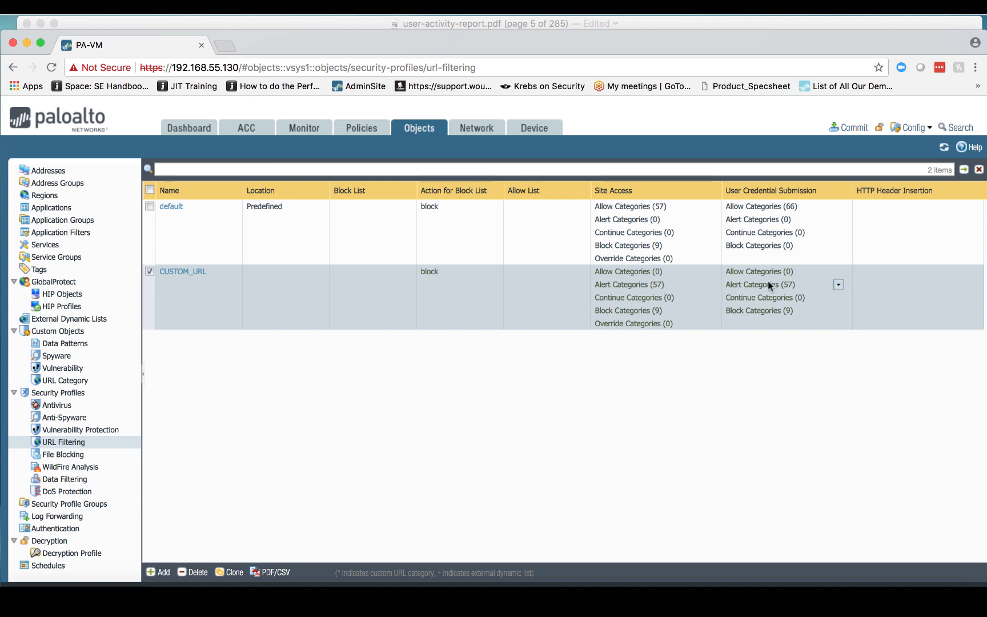